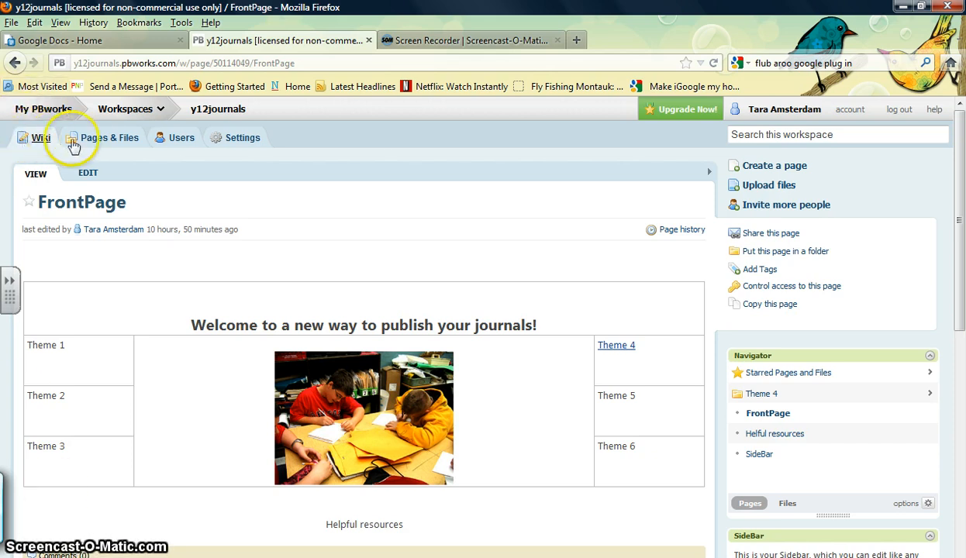
{"action": "mouse_move", "coordinate": [242, 138]}
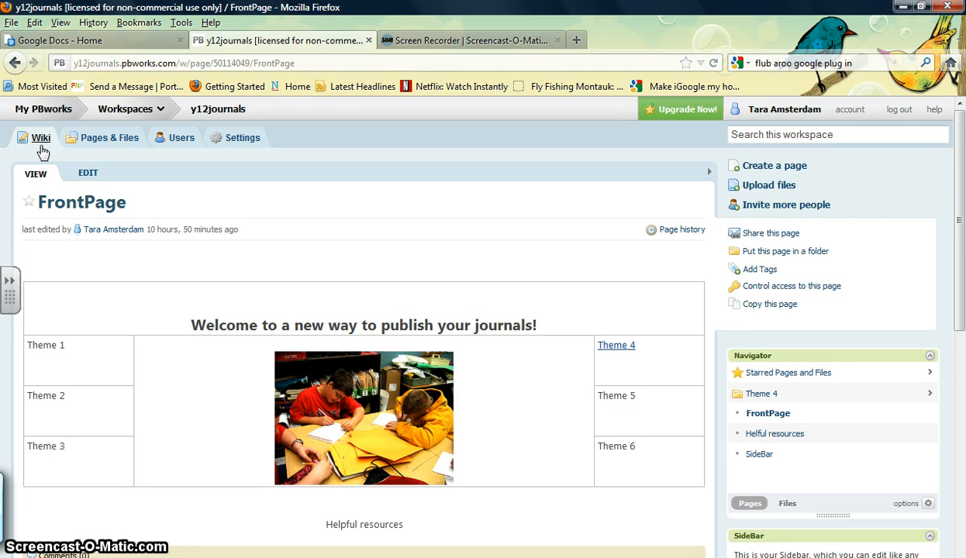
{"action": "mouse_move", "coordinate": [91, 146]}
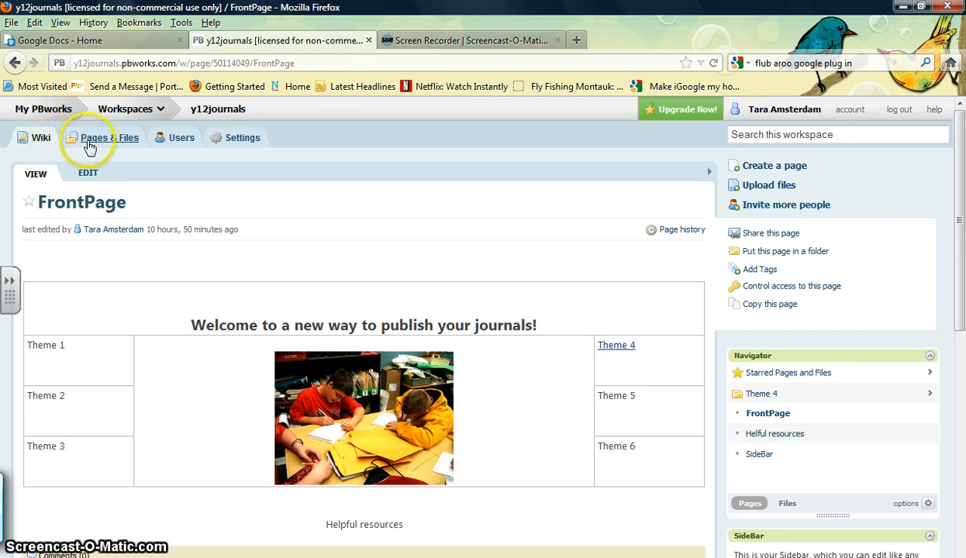
Open the y12journals Pages & Files listing.
{"action": "left_click", "coordinate": [110, 137]}
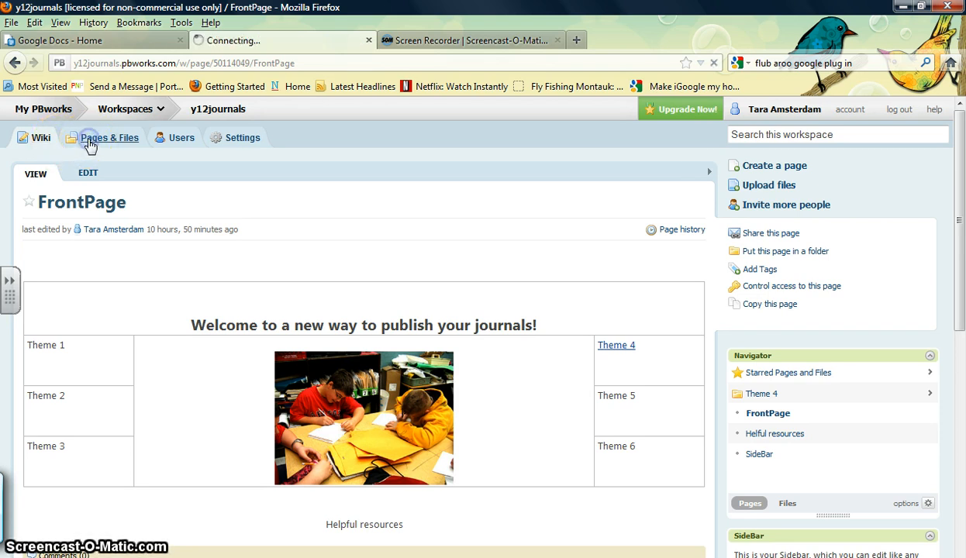
{"action": "left_click", "coordinate": [108, 137]}
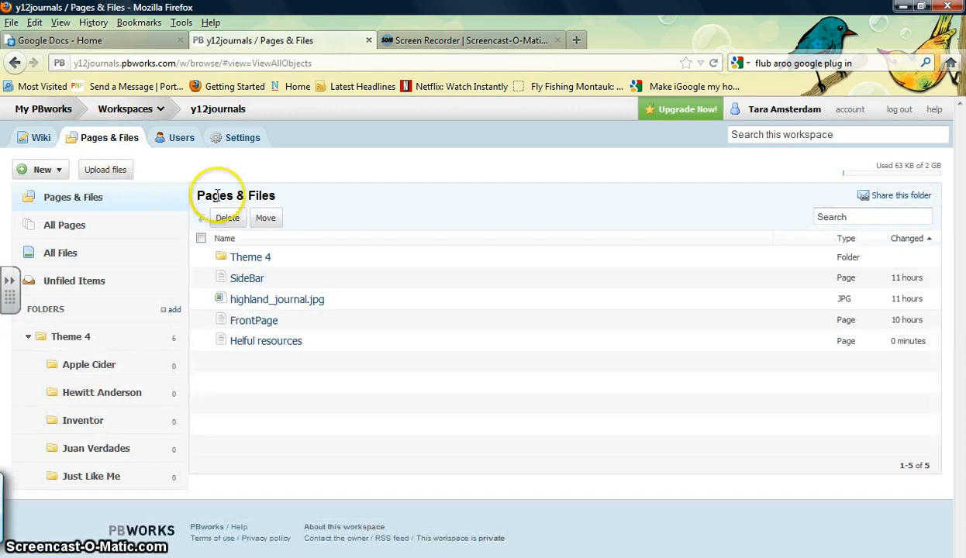
{"action": "mouse_move", "coordinate": [244, 448]}
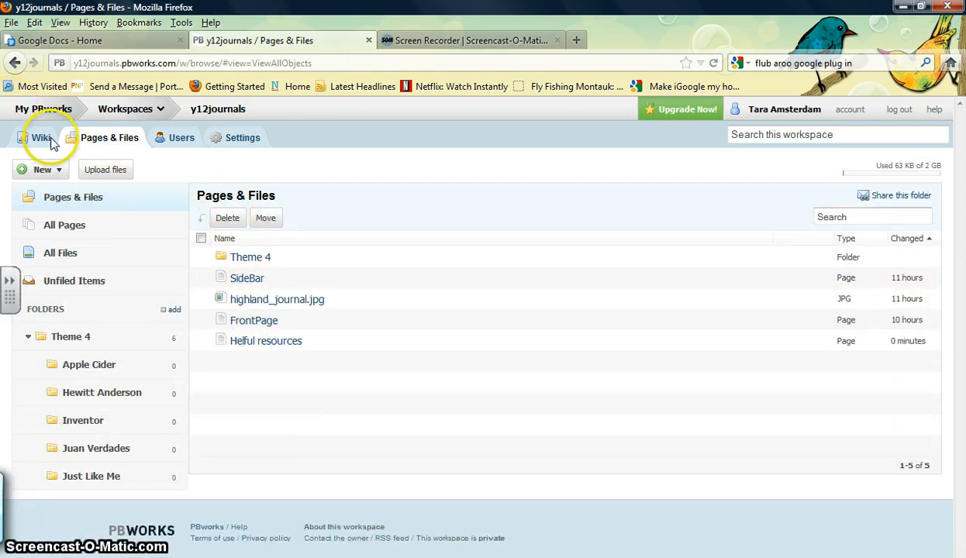
Browse the Theme 4 and Inventor folders in the FrontPage navigator, then back out.
{"action": "left_click", "coordinate": [41, 138]}
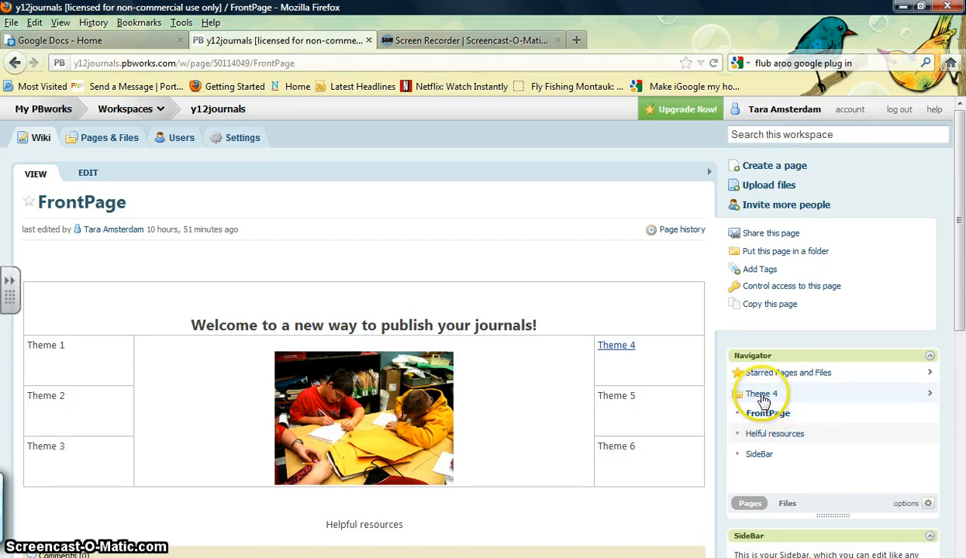
{"action": "left_click", "coordinate": [760, 394]}
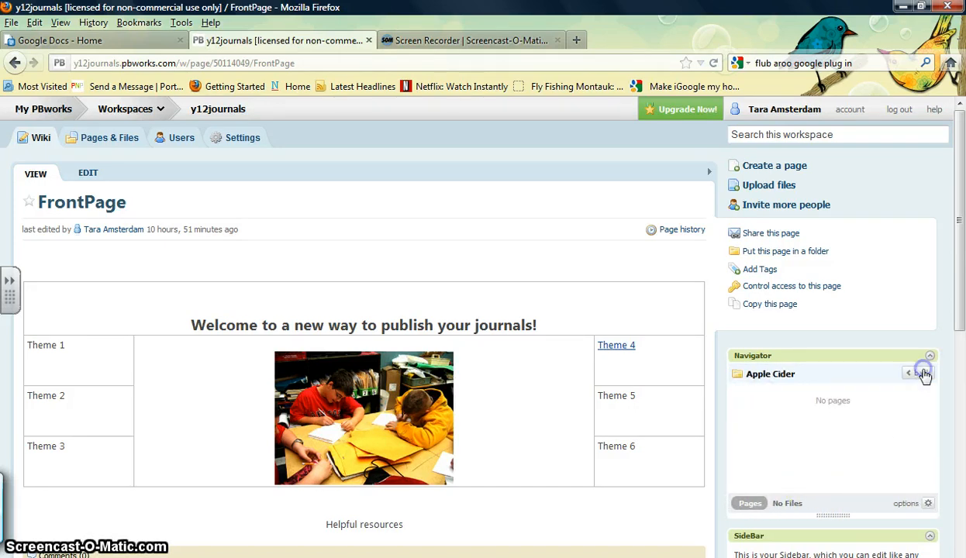
{"action": "left_click", "coordinate": [910, 374]}
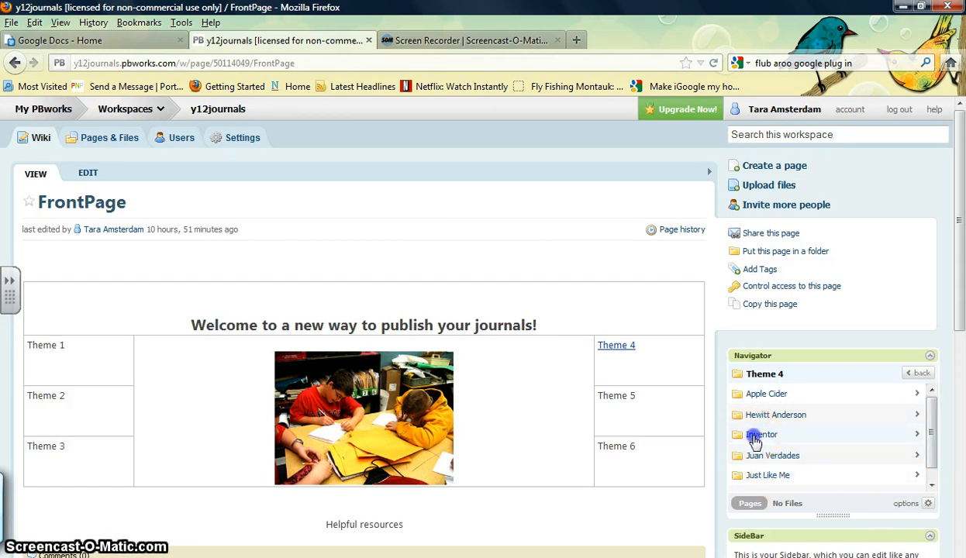
{"action": "left_click", "coordinate": [762, 434]}
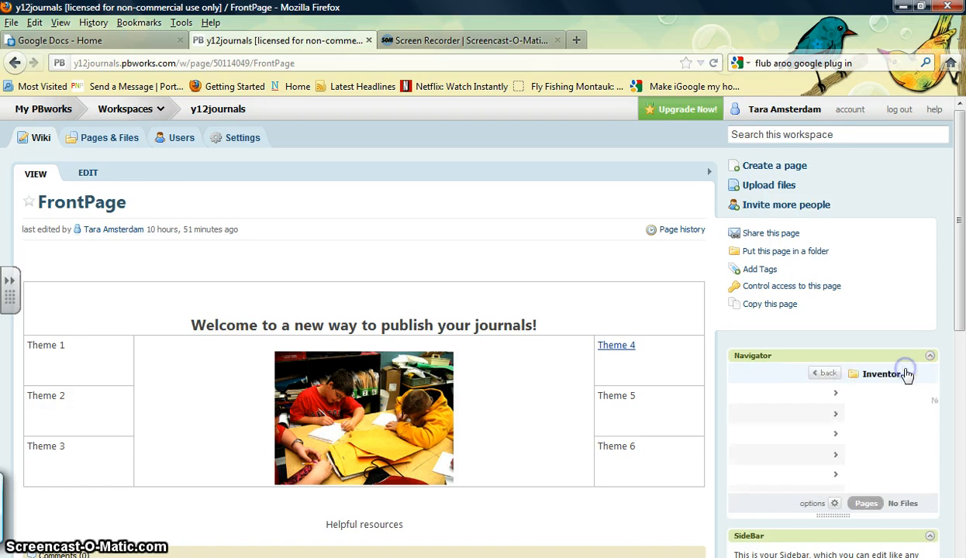
{"action": "left_click", "coordinate": [823, 373]}
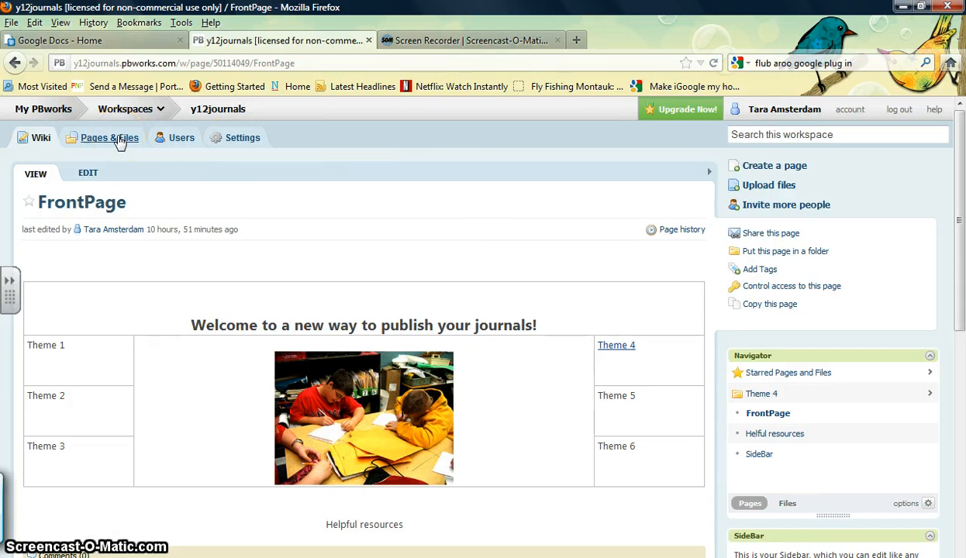
From Pages & Files, choose New > Create a page for a blank page form.
{"action": "left_click", "coordinate": [109, 138]}
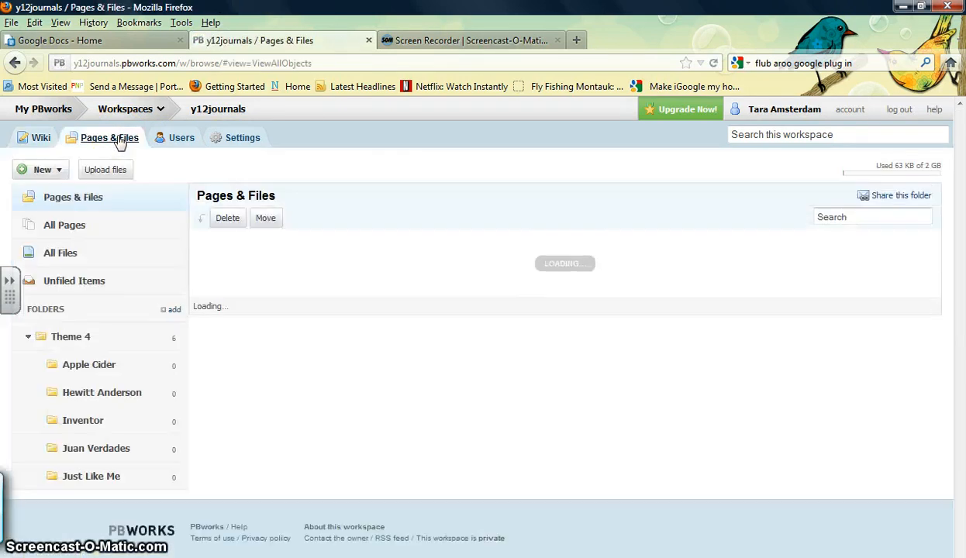
{"action": "left_click", "coordinate": [109, 138]}
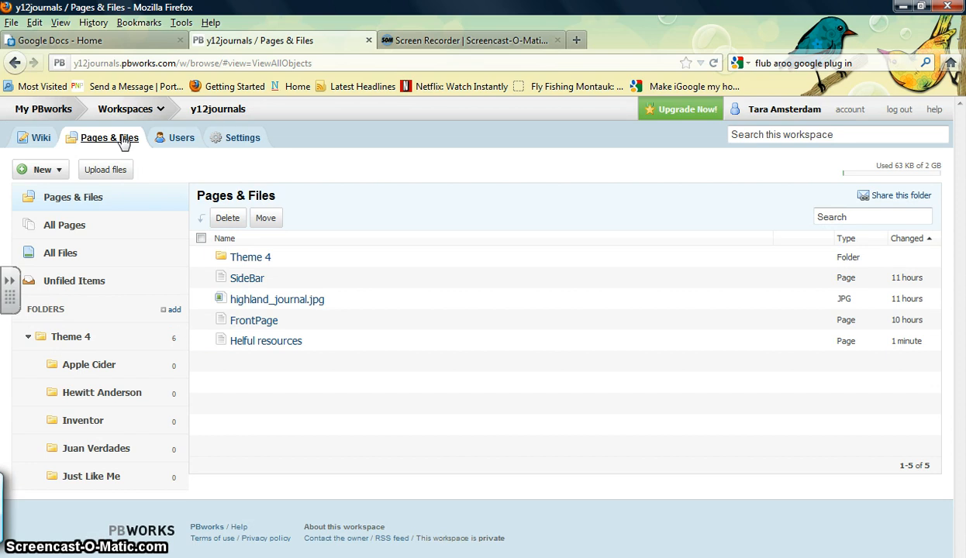
{"action": "left_click", "coordinate": [40, 169]}
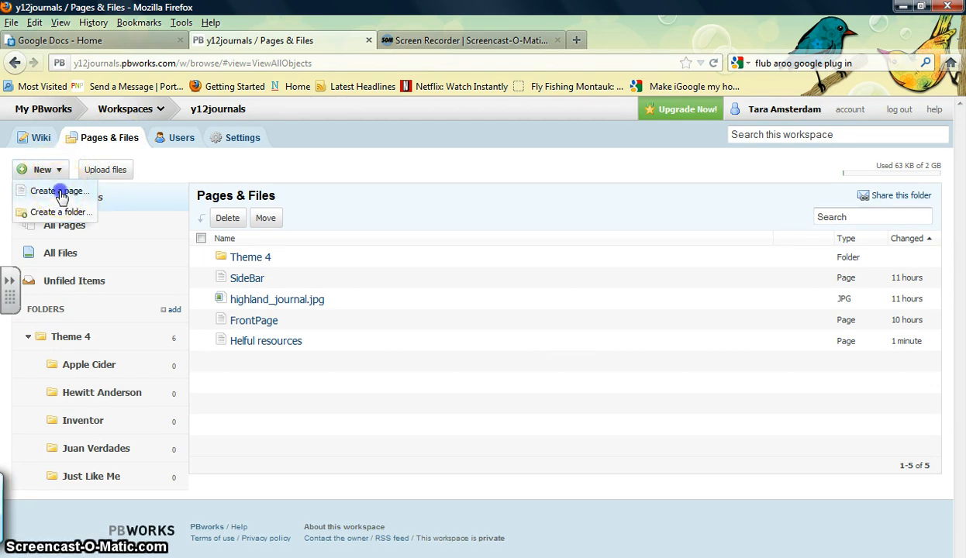
{"action": "left_click", "coordinate": [59, 190]}
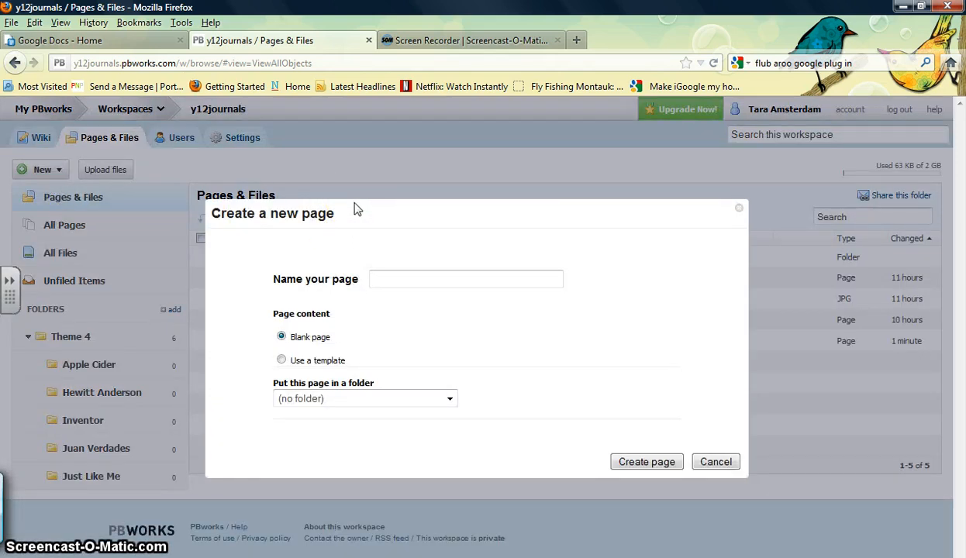
Enter the page name "Mrs. Amsterdam's journal for Inventor".
{"action": "type", "text": "Mrs. Amsterdam's j"}
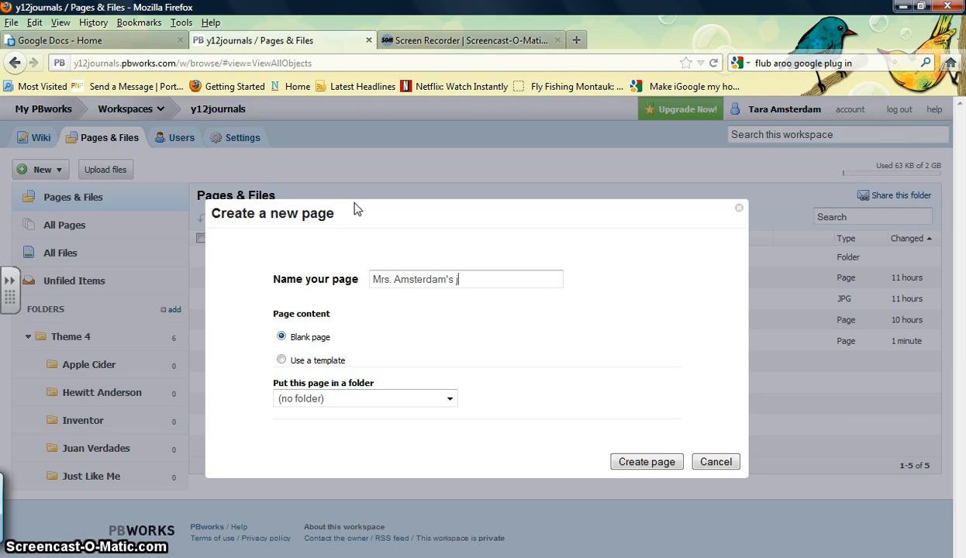
{"action": "type", "text": "ournal"}
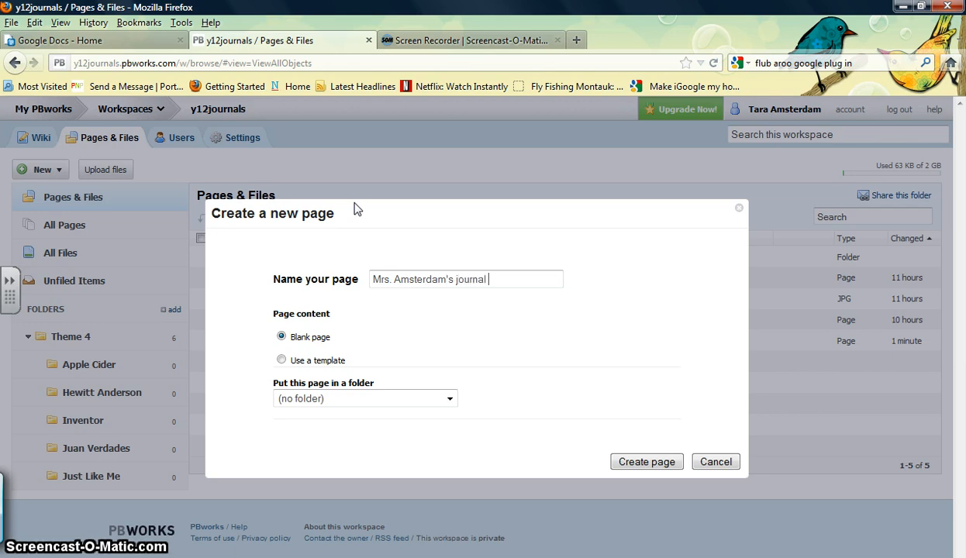
{"action": "type", "text": "for"}
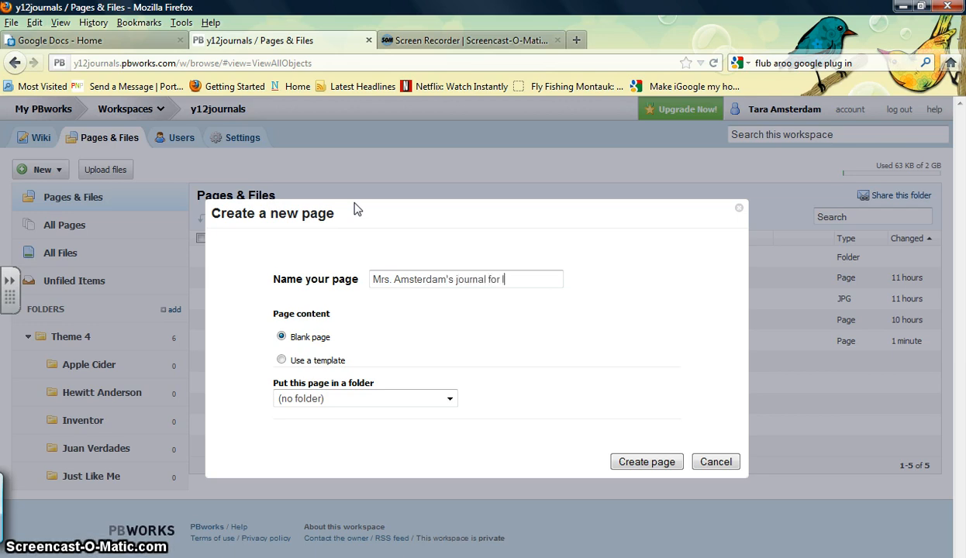
{"action": "type", "text": "Inventor"}
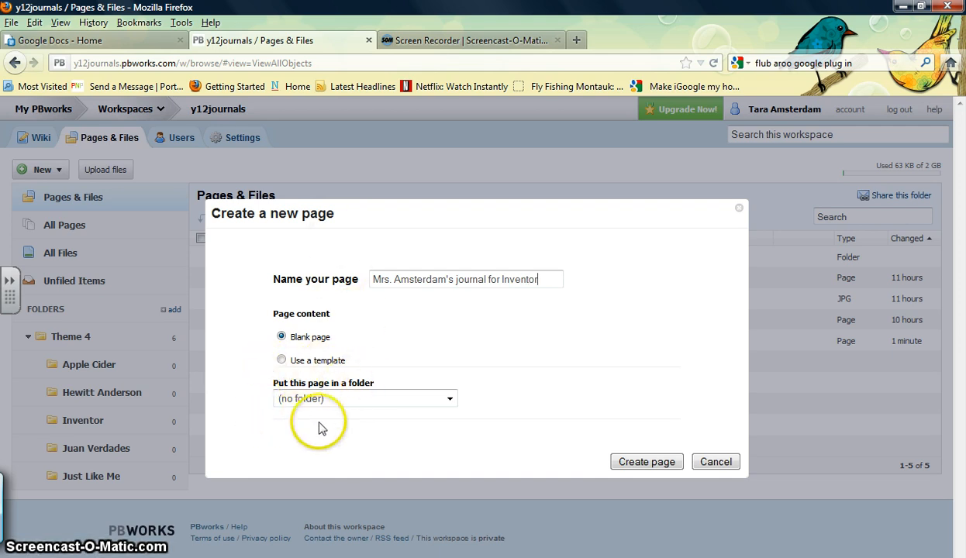
{"action": "mouse_move", "coordinate": [500, 391]}
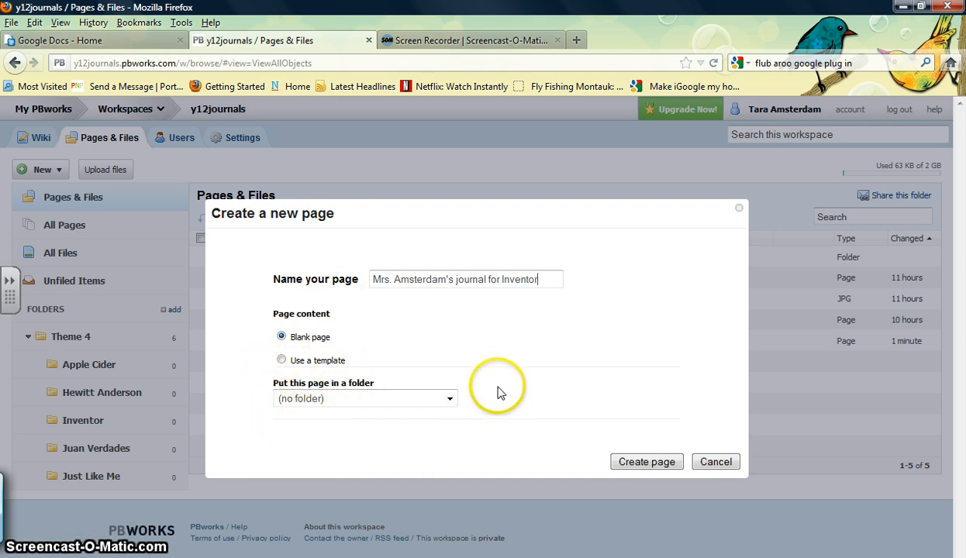
{"action": "mouse_move", "coordinate": [503, 394]}
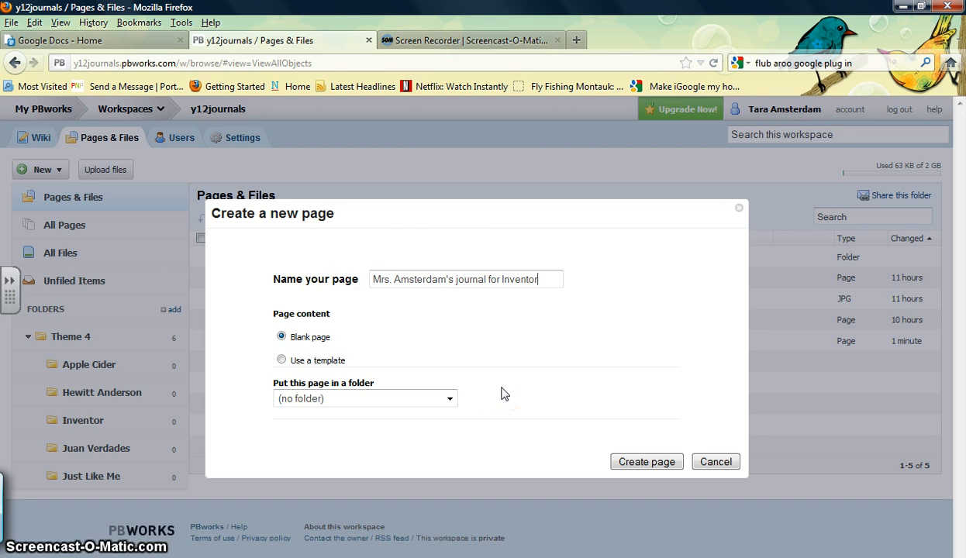
File the page in the Inventor folder and rename it "Mrs Amsterdams journal for Inventor".
{"action": "left_click", "coordinate": [450, 399]}
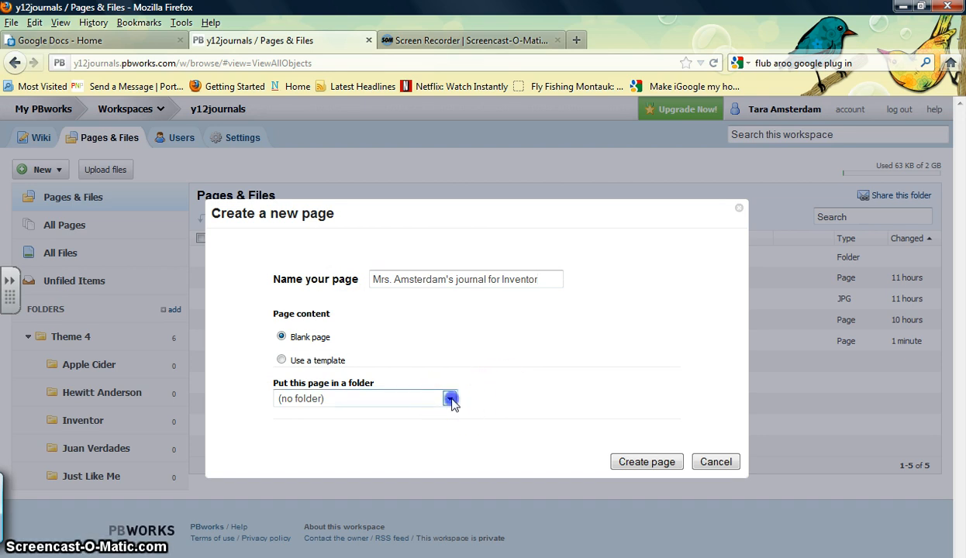
{"action": "left_click", "coordinate": [450, 398]}
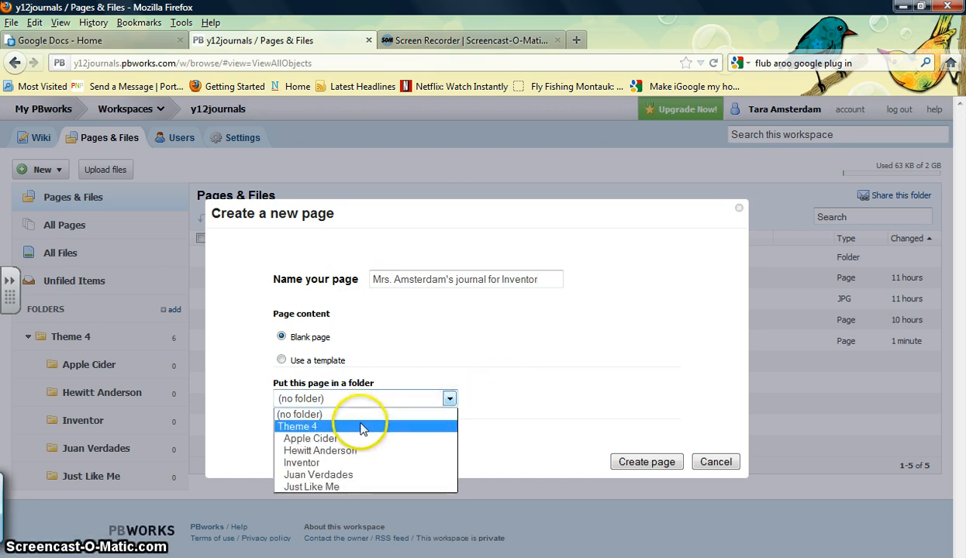
{"action": "mouse_move", "coordinate": [360, 463]}
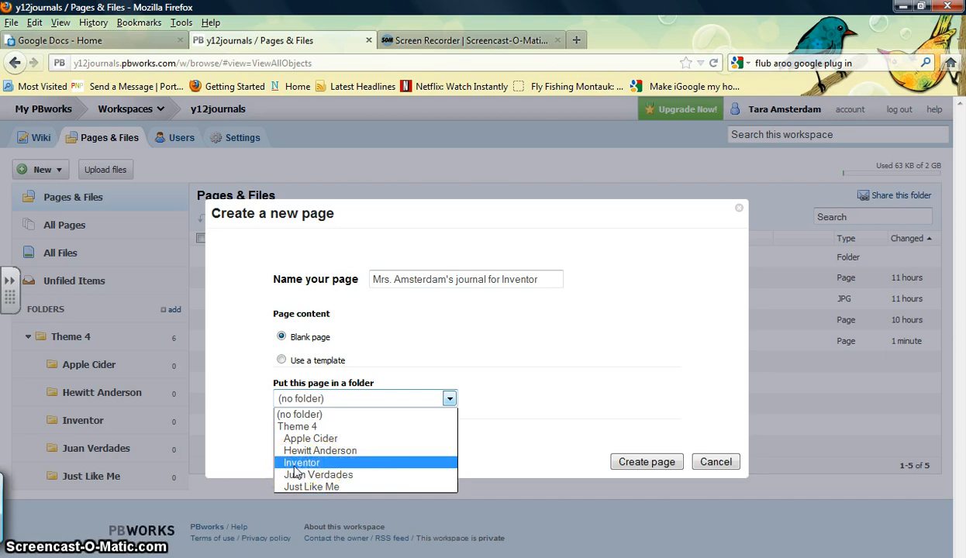
{"action": "left_click", "coordinate": [302, 462]}
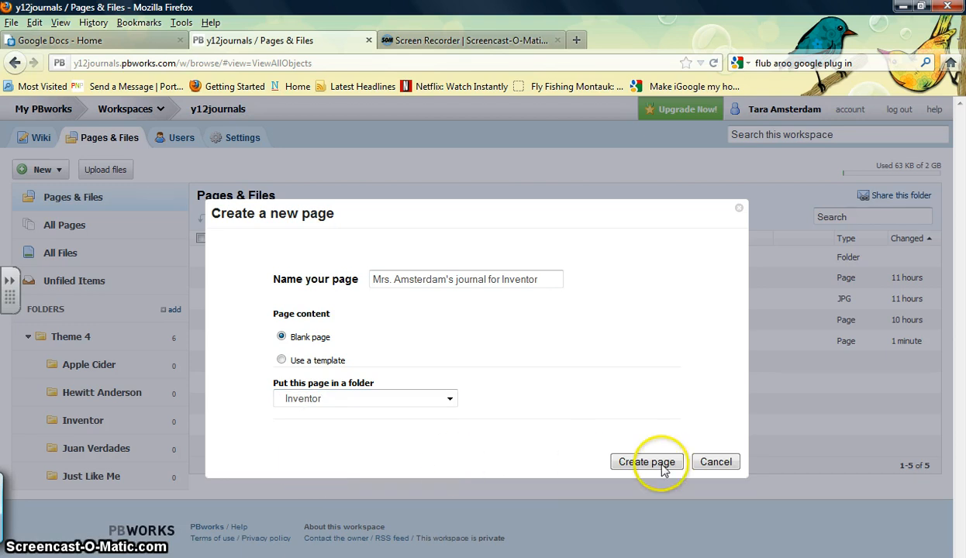
{"action": "left_click", "coordinate": [647, 461]}
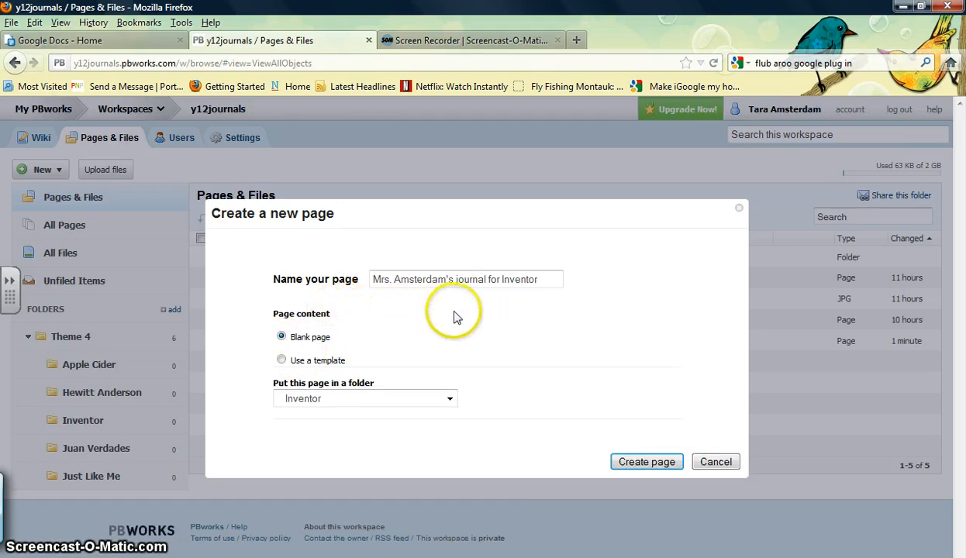
{"action": "left_click", "coordinate": [452, 280]}
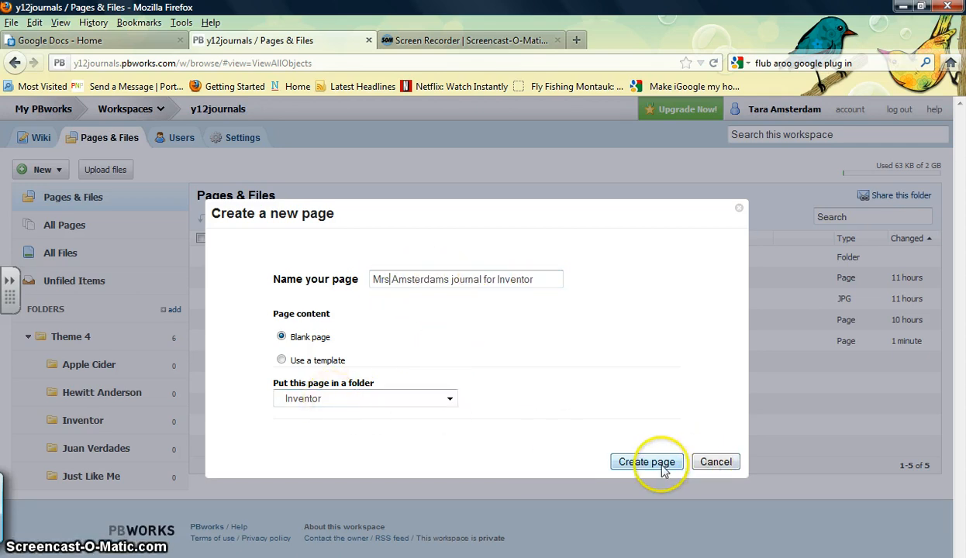
Create the page and confirm it appears under Theme 4 > Inventor in the navigator.
{"action": "left_click", "coordinate": [646, 462]}
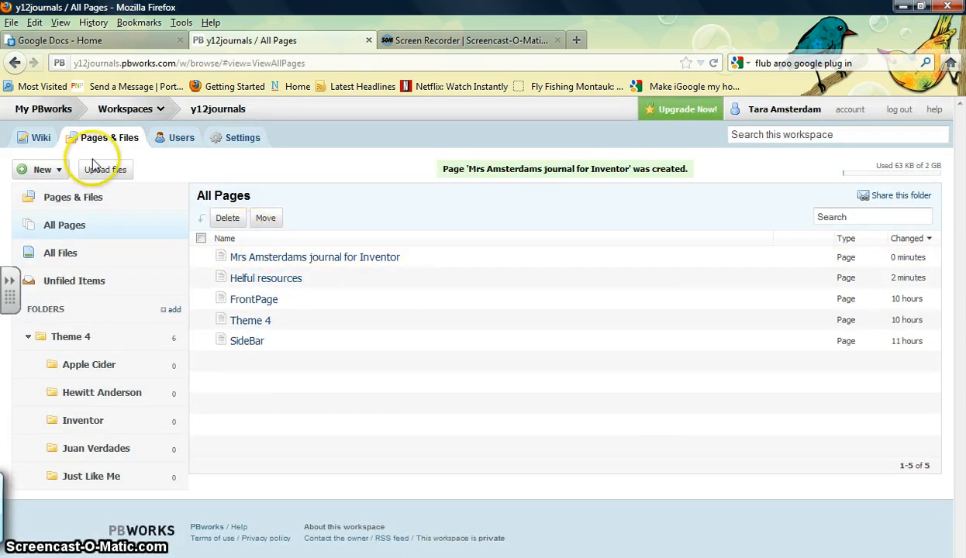
{"action": "mouse_move", "coordinate": [107, 419]}
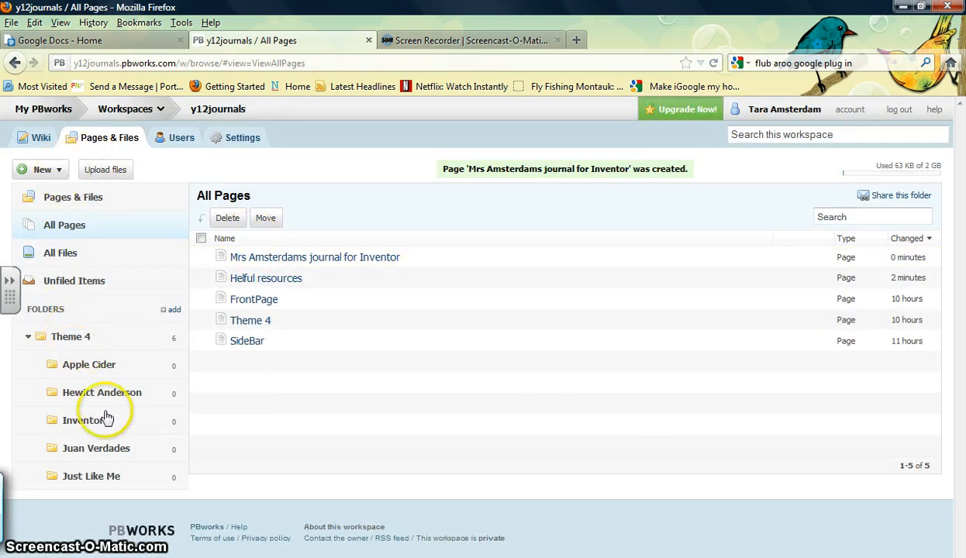
{"action": "left_click", "coordinate": [82, 421]}
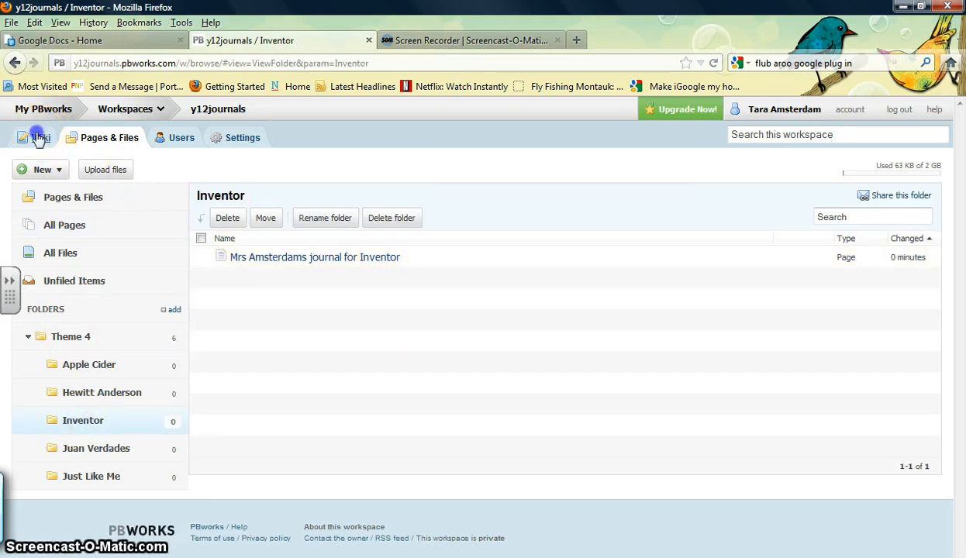
{"action": "left_click", "coordinate": [39, 138]}
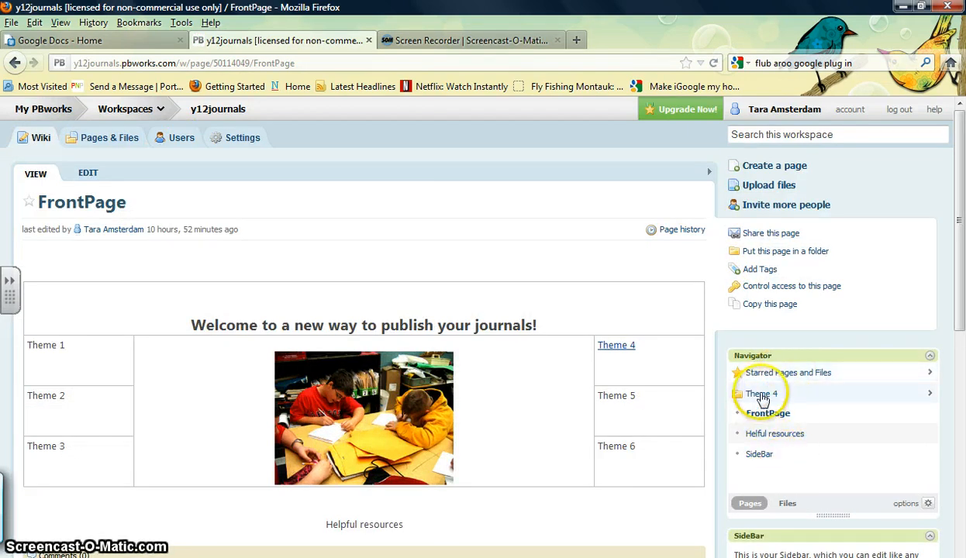
{"action": "left_click", "coordinate": [761, 393]}
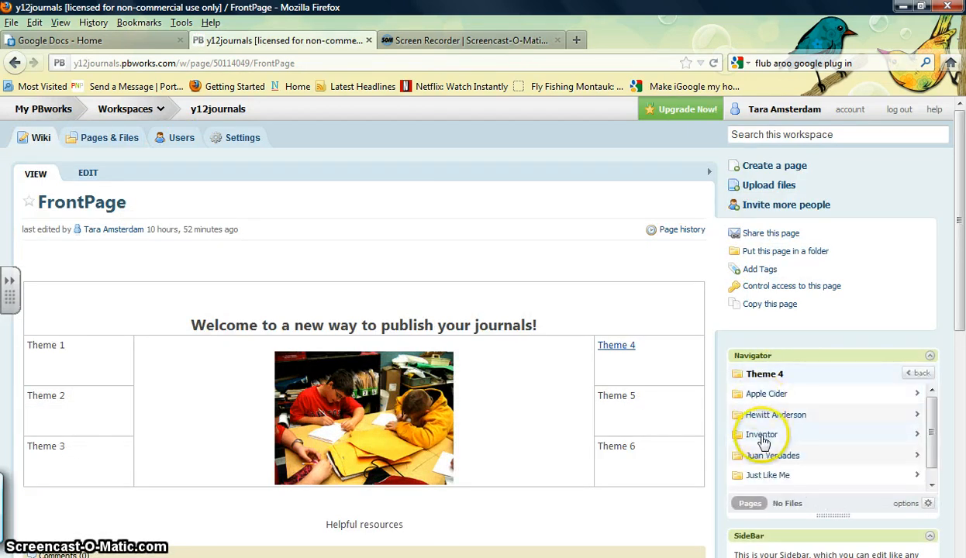
{"action": "left_click", "coordinate": [762, 434]}
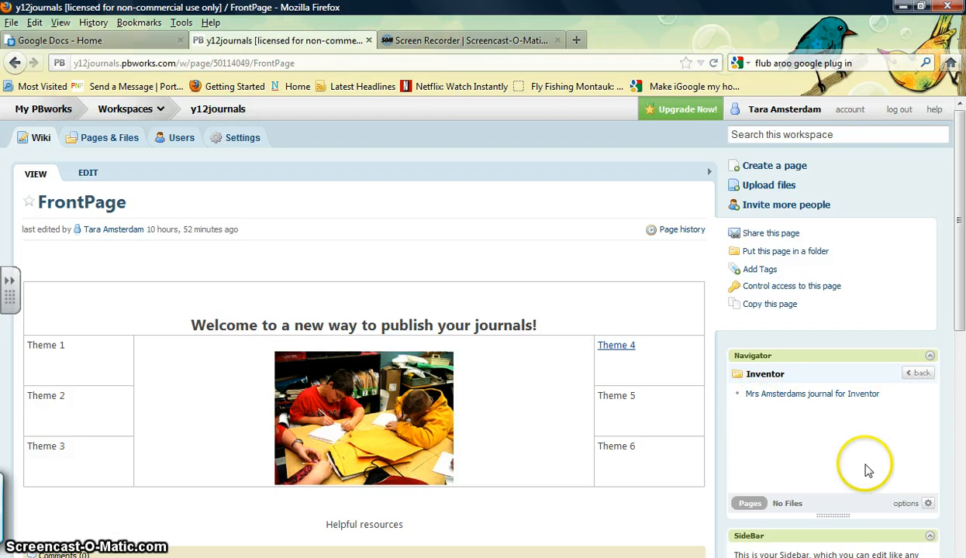